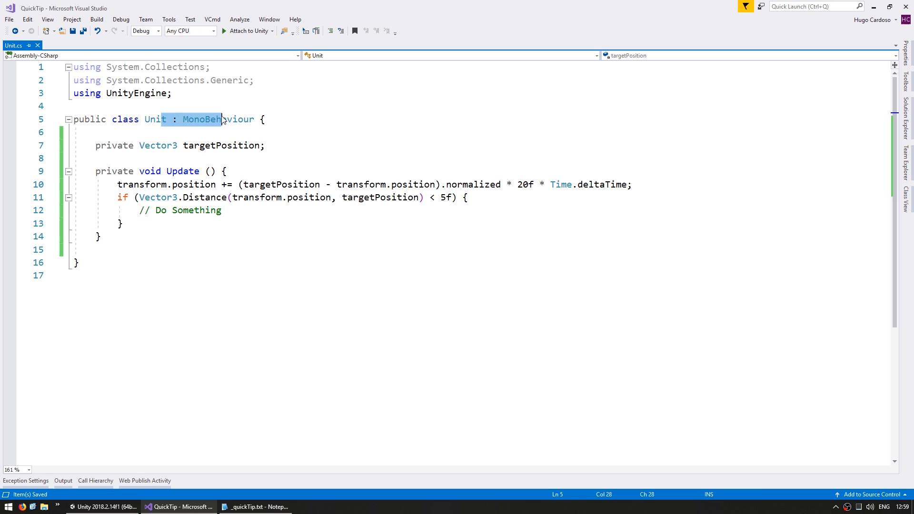
# Review the magic numbers in Update(): the direction expression, 20f speed and 5f distance
pyautogui.click(183, 184)
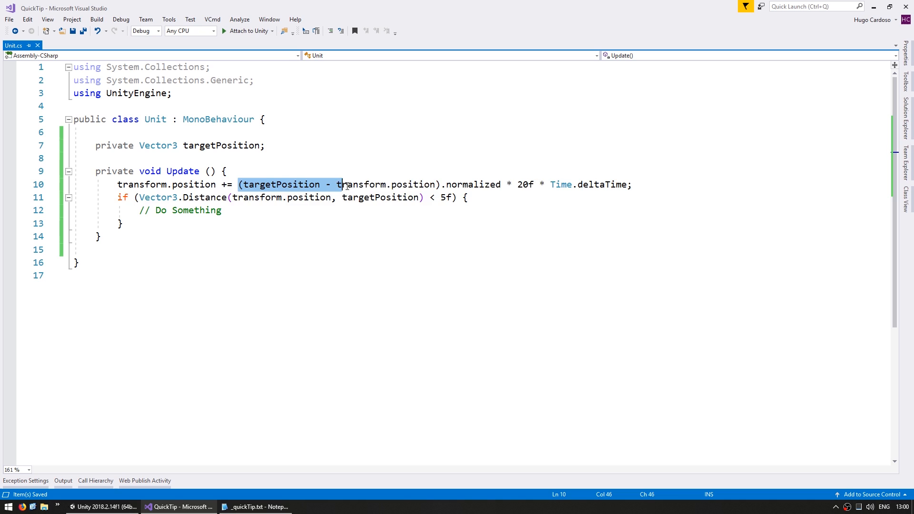
pyautogui.doubleClick(525, 184)
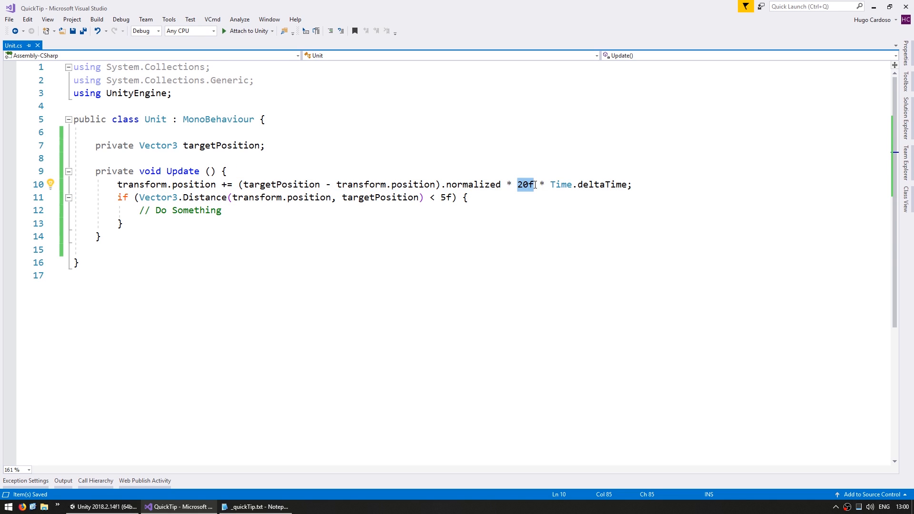
pyautogui.click(198, 197)
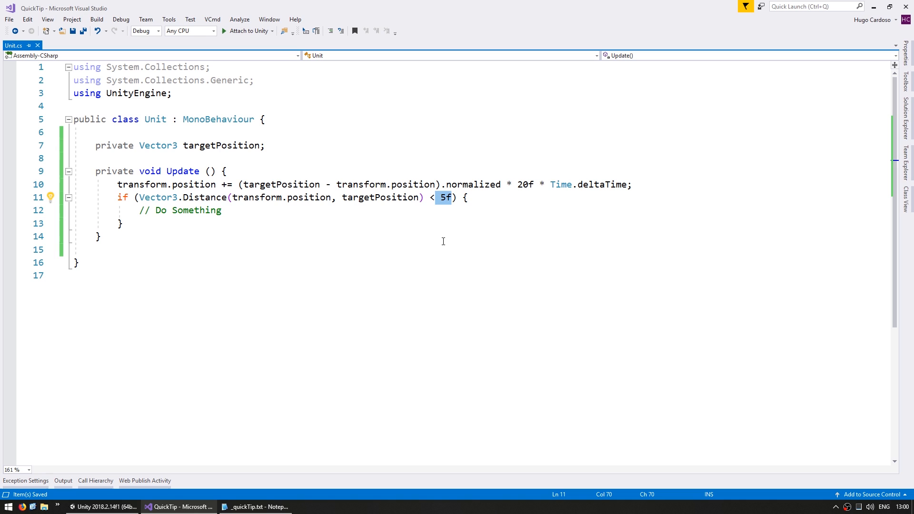
pyautogui.click(280, 183)
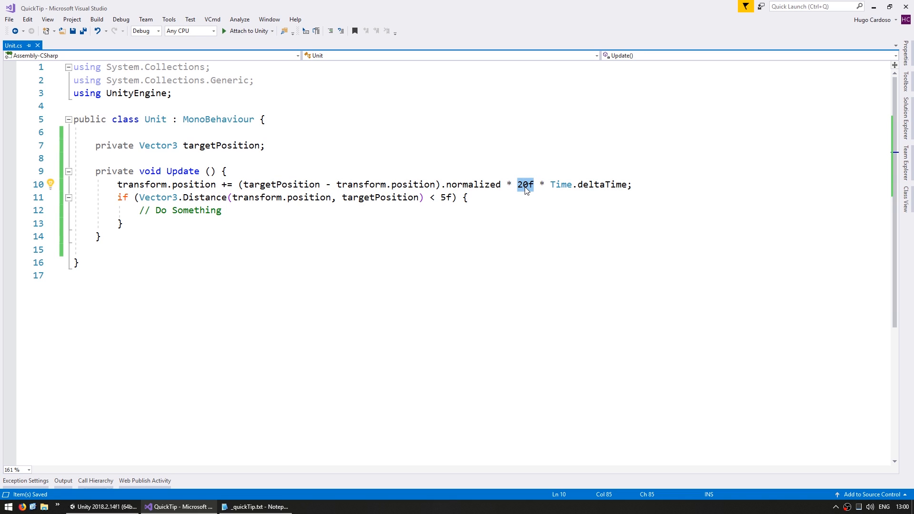
pyautogui.doubleClick(445, 197)
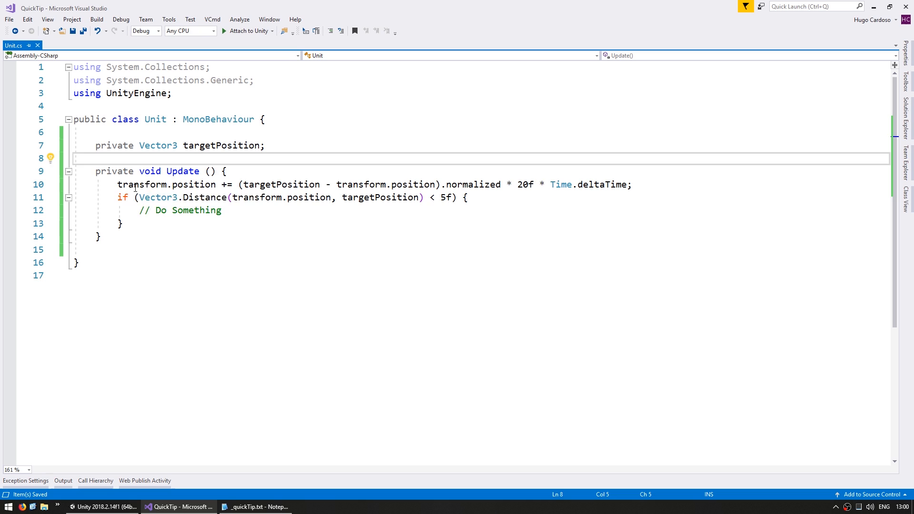
pyautogui.doubleClick(222, 144)
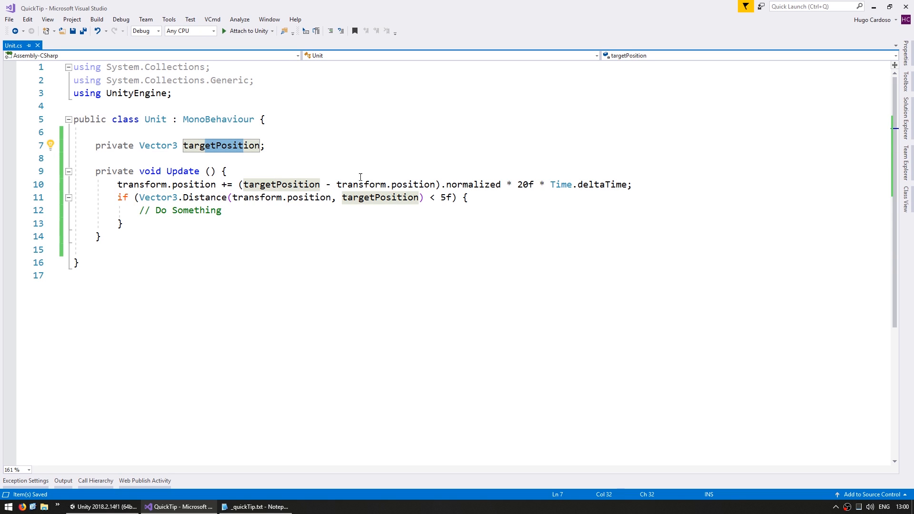
pyautogui.doubleClick(526, 184)
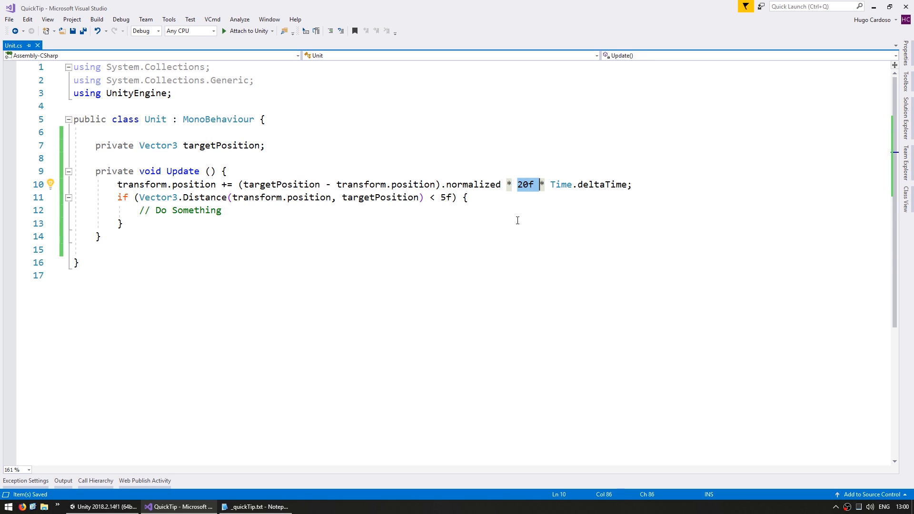
pyautogui.doubleClick(446, 197)
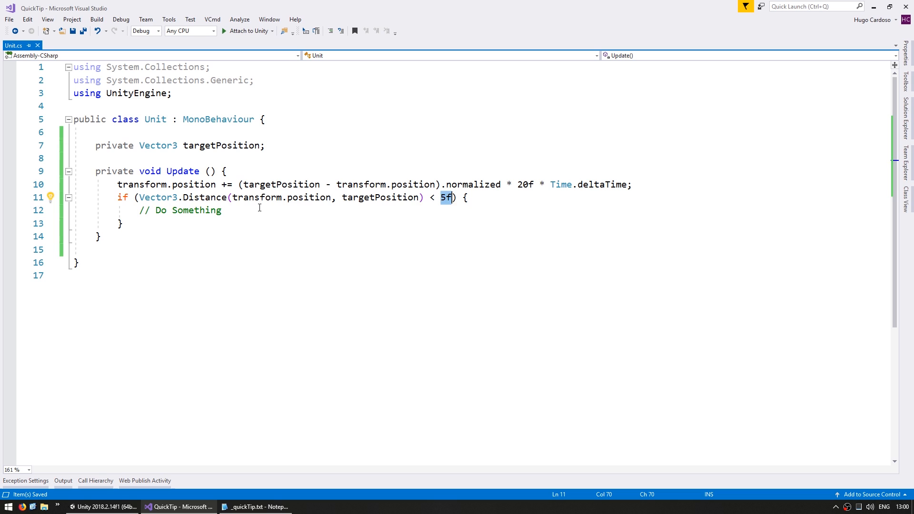
pyautogui.doubleClick(187, 209)
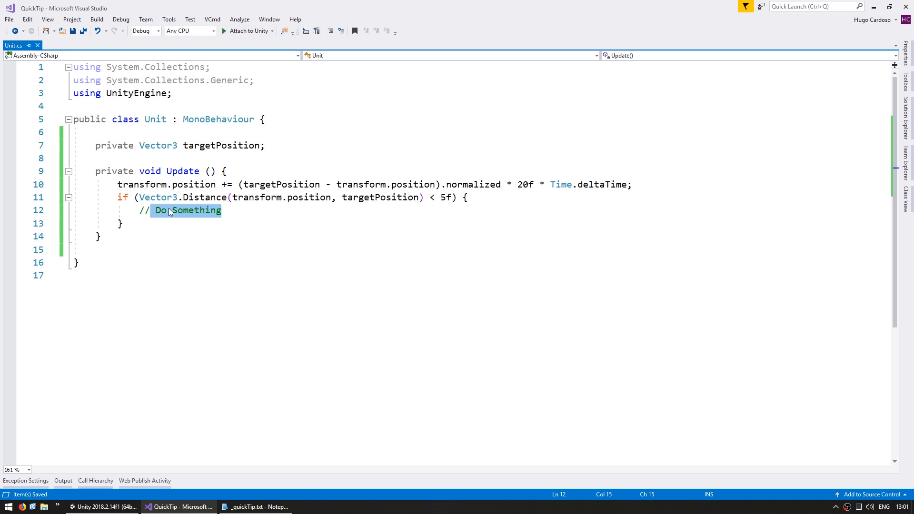
# Declare Vector3 moveDir = (targetPosition - transform.position).normalized at the start of Update()
pyautogui.press('enter')
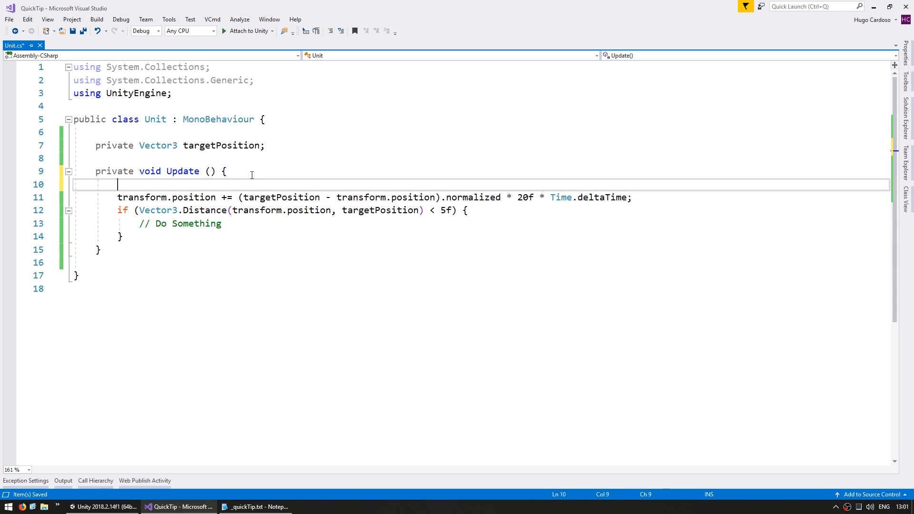
pyautogui.write('Vector3 move')
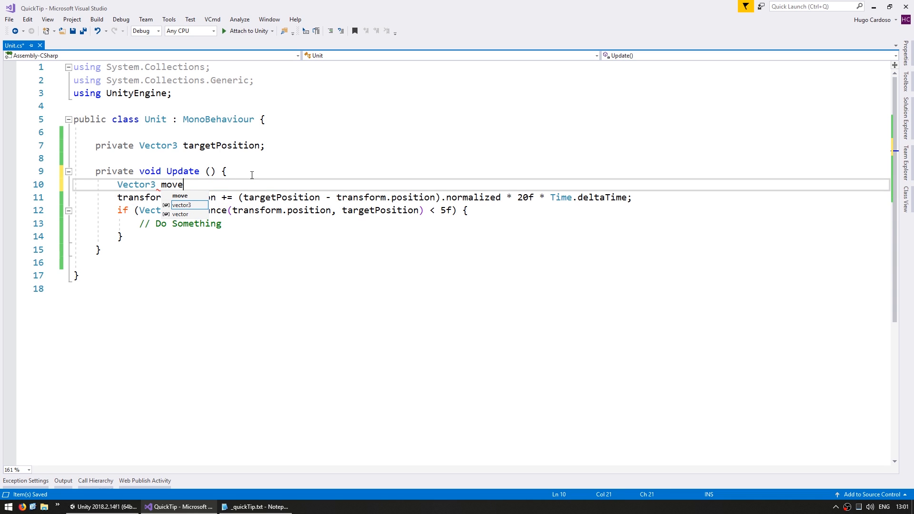
pyautogui.write('Dir =')
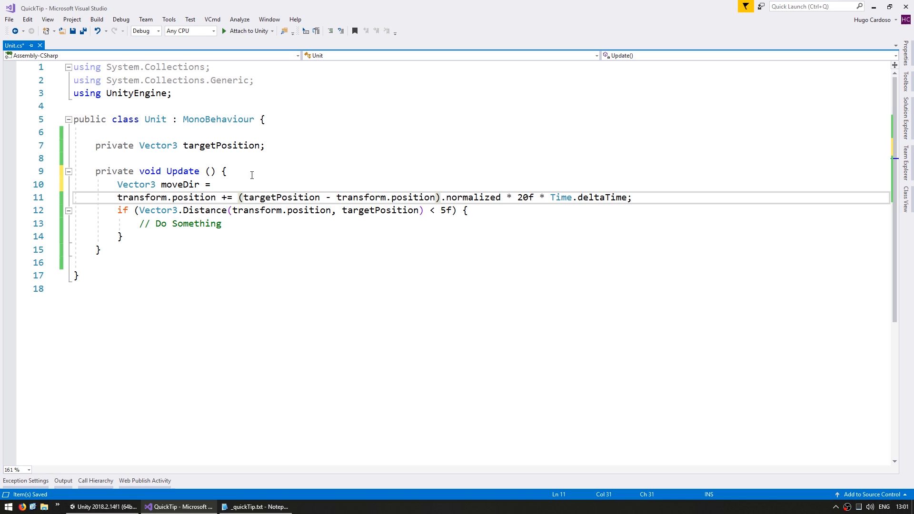
pyautogui.press('Delete')
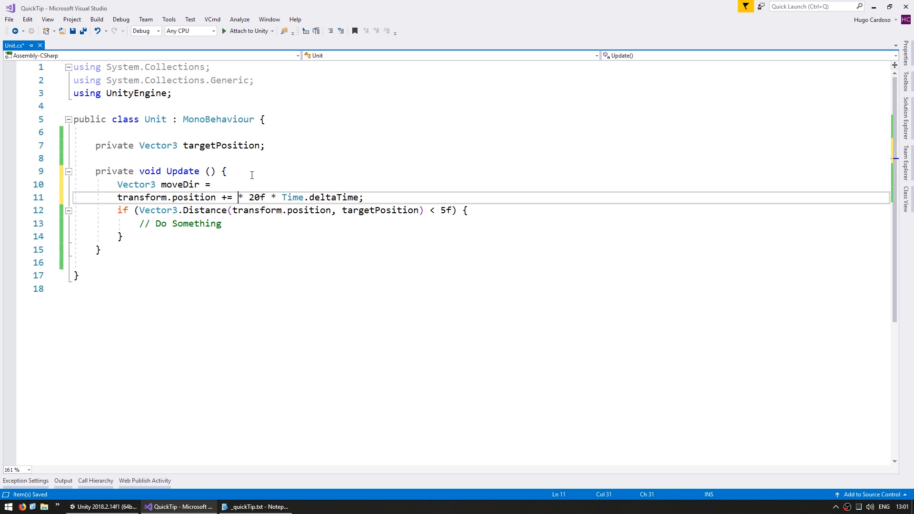
pyautogui.write('(targetPosition - transform.position).normalized;')
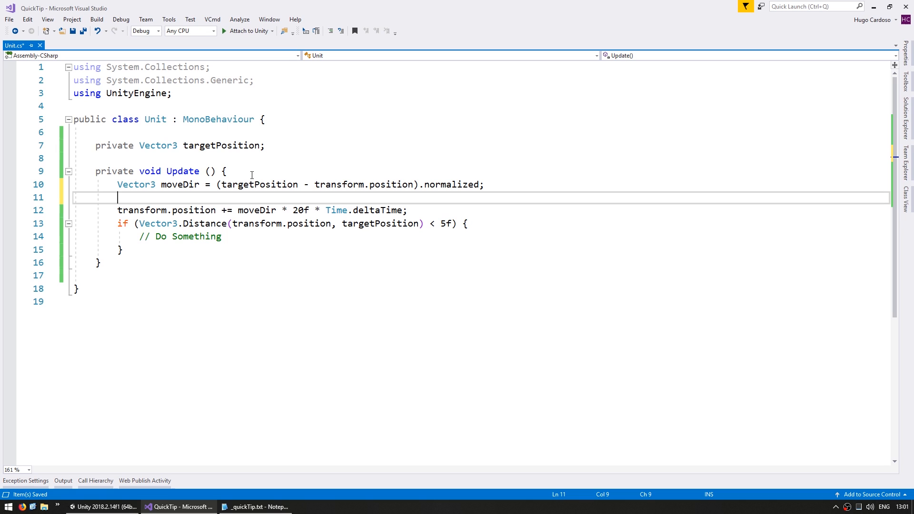
# Declare float movementSpeed = 20f; and float attackDistance = 5f; replacing the literal values
pyautogui.write('float movem')
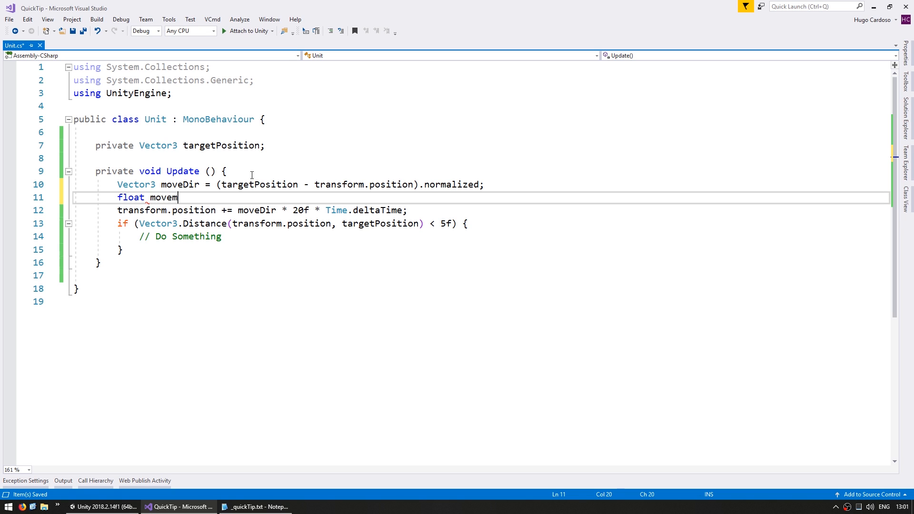
pyautogui.write('entSpeed = 20f;')
pyautogui.click(481, 210)
pyautogui.write('movementSpeed')
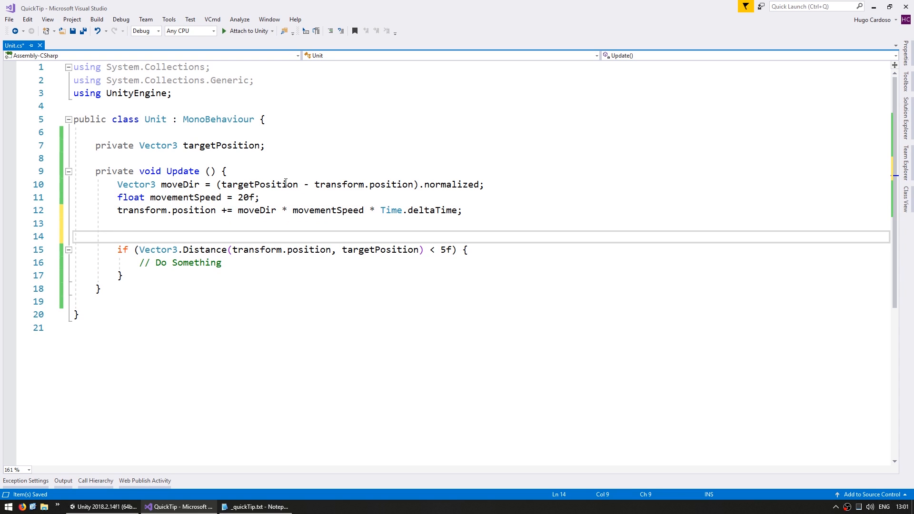
pyautogui.click(118, 237)
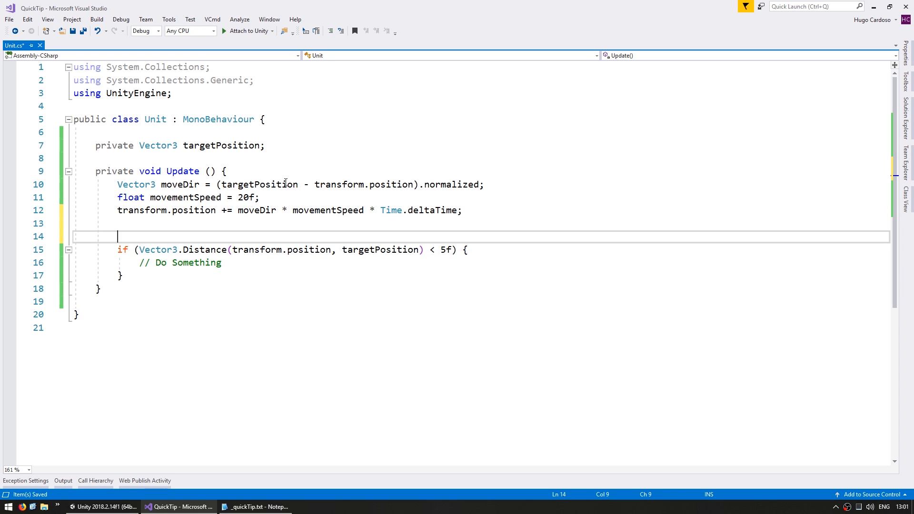
pyautogui.write('float attackDistance')
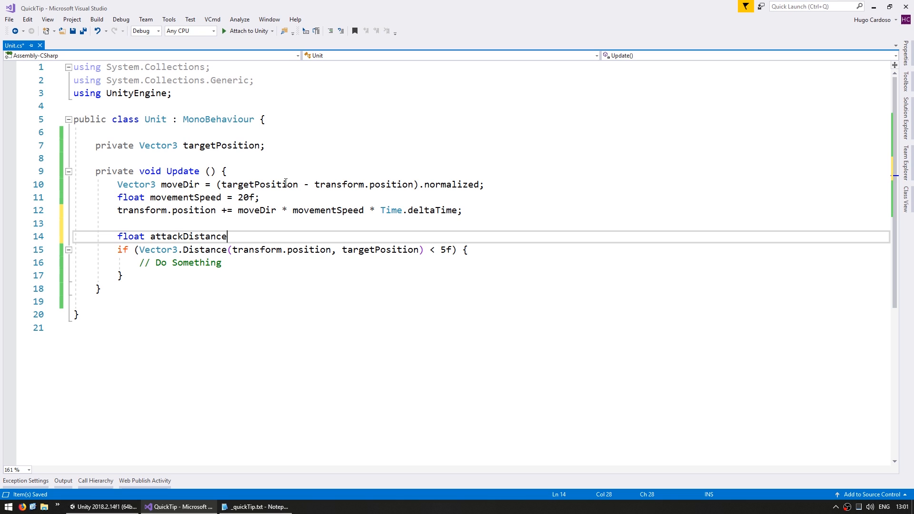
pyautogui.write('= 5f;')
pyautogui.click(292, 250)
pyautogui.write('attackDistance')
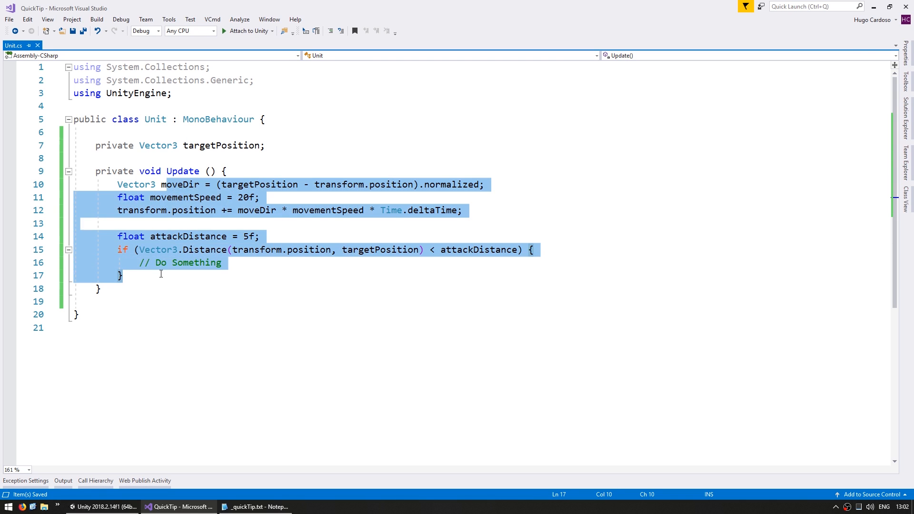
pyautogui.click(165, 272)
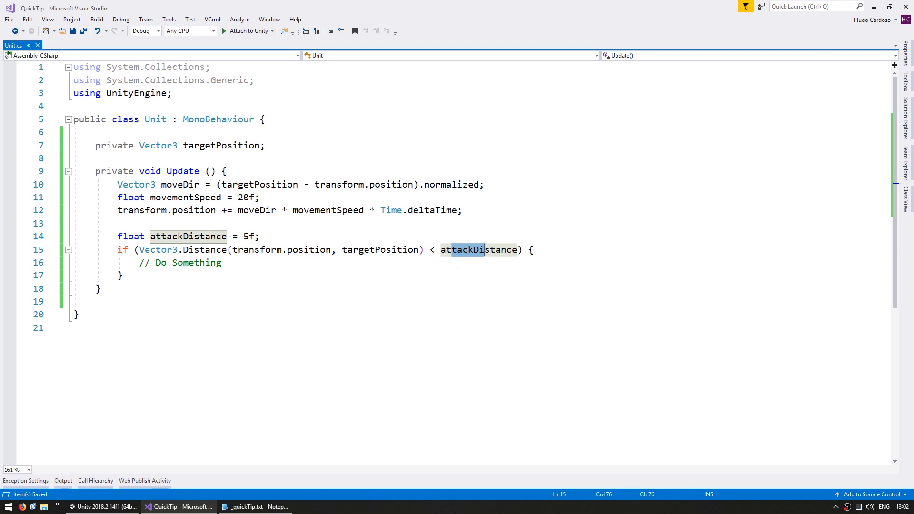
pyautogui.click(283, 197)
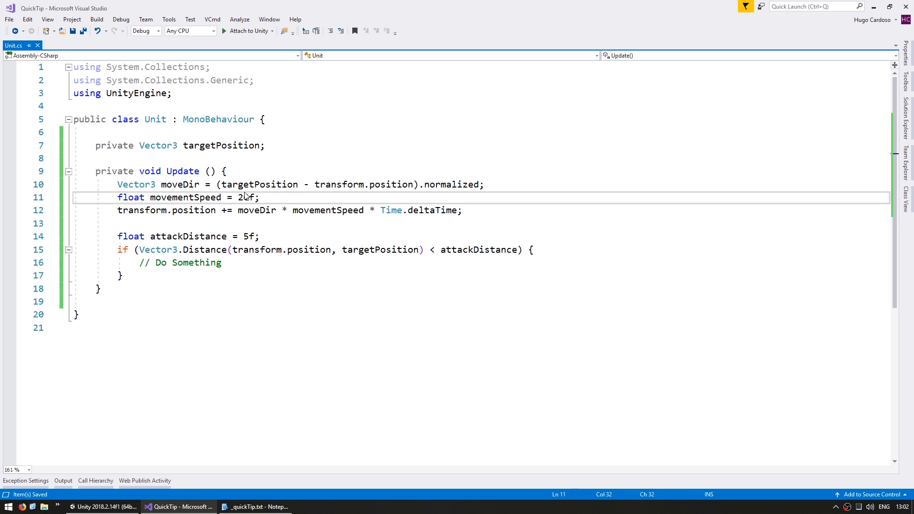
pyautogui.doubleClick(250, 236)
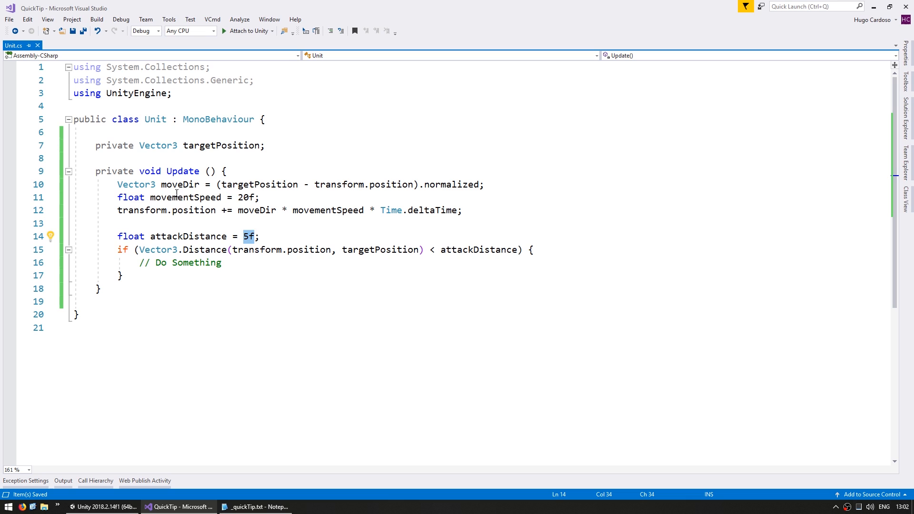
pyautogui.click(99, 158)
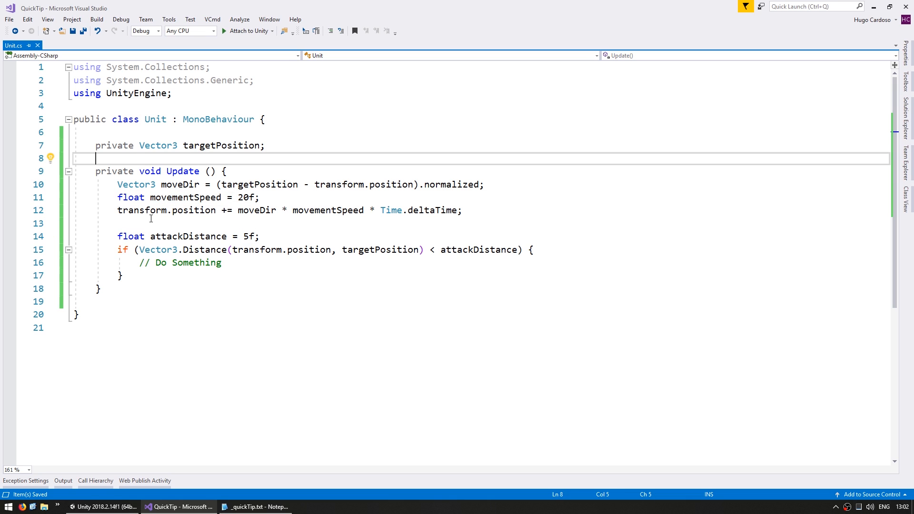
pyautogui.doubleClick(185, 197)
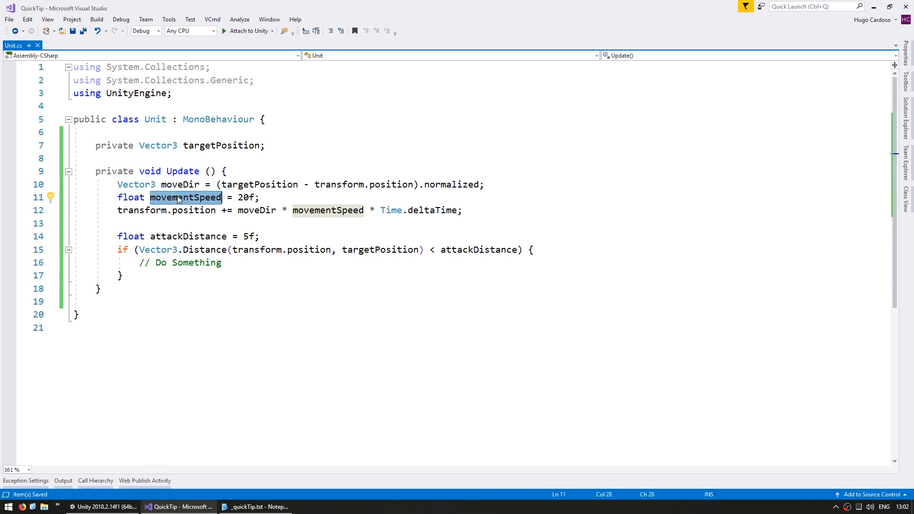